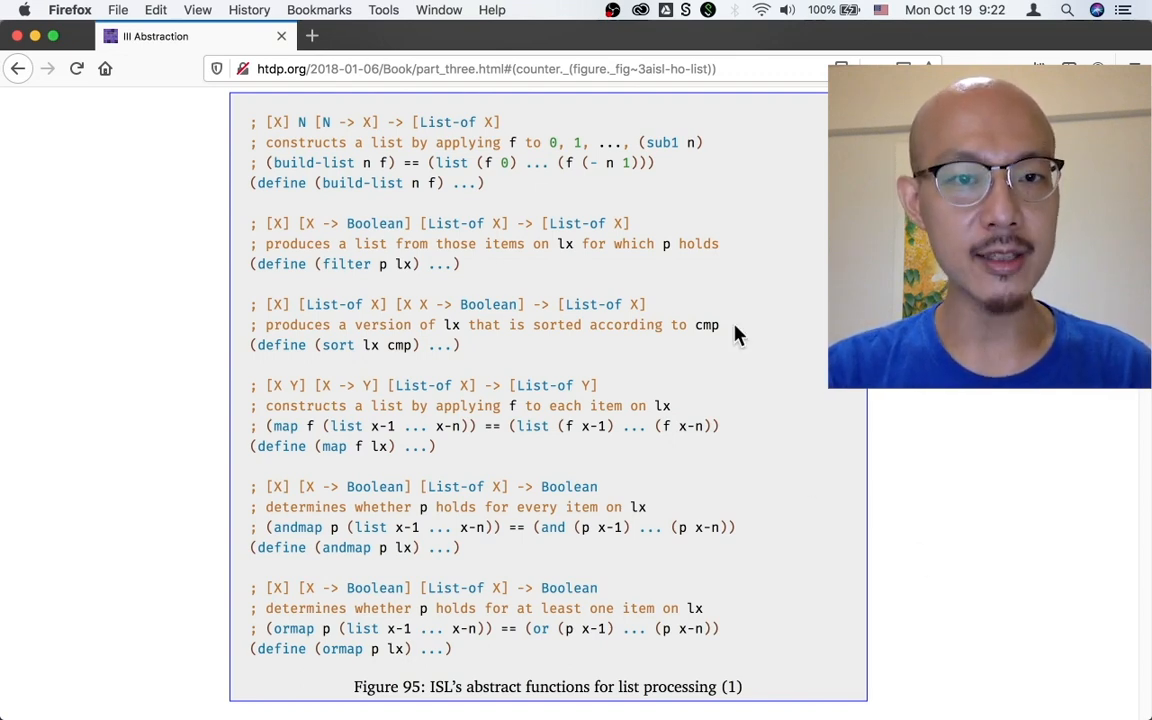
mouse_move(710, 224)
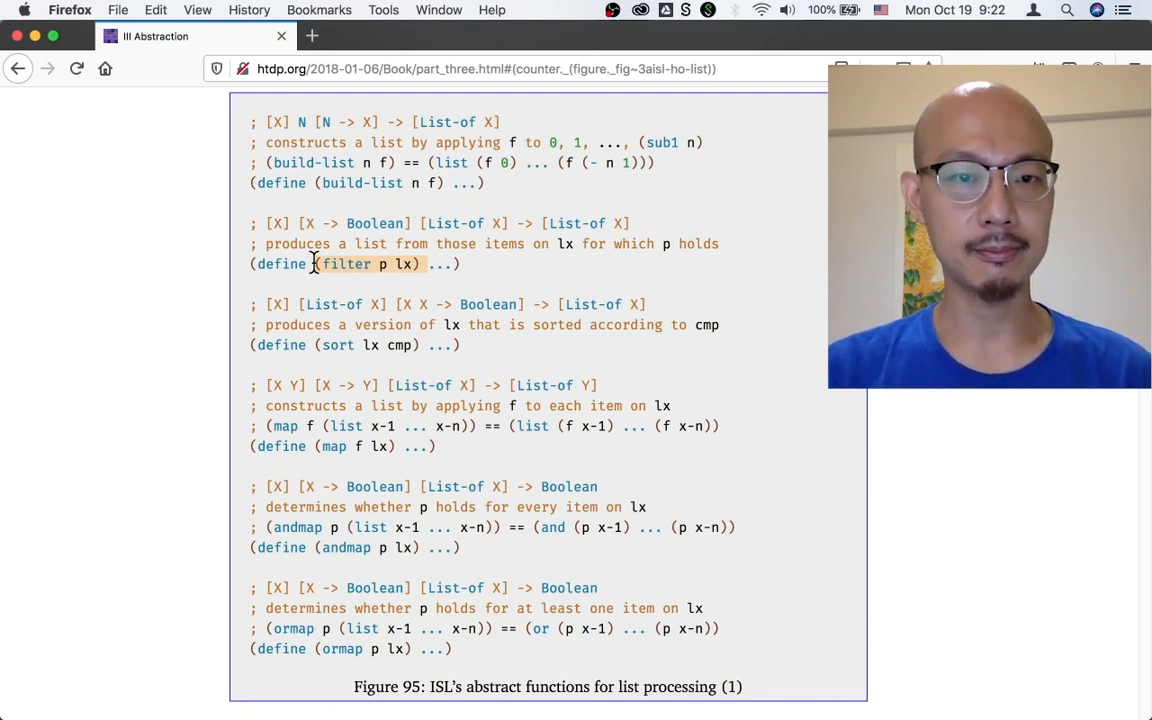
Highlight filter's [X] type parameter, then its [X -> Boolean] predicate input on Figure 95.
drag(346, 264, 252, 224)
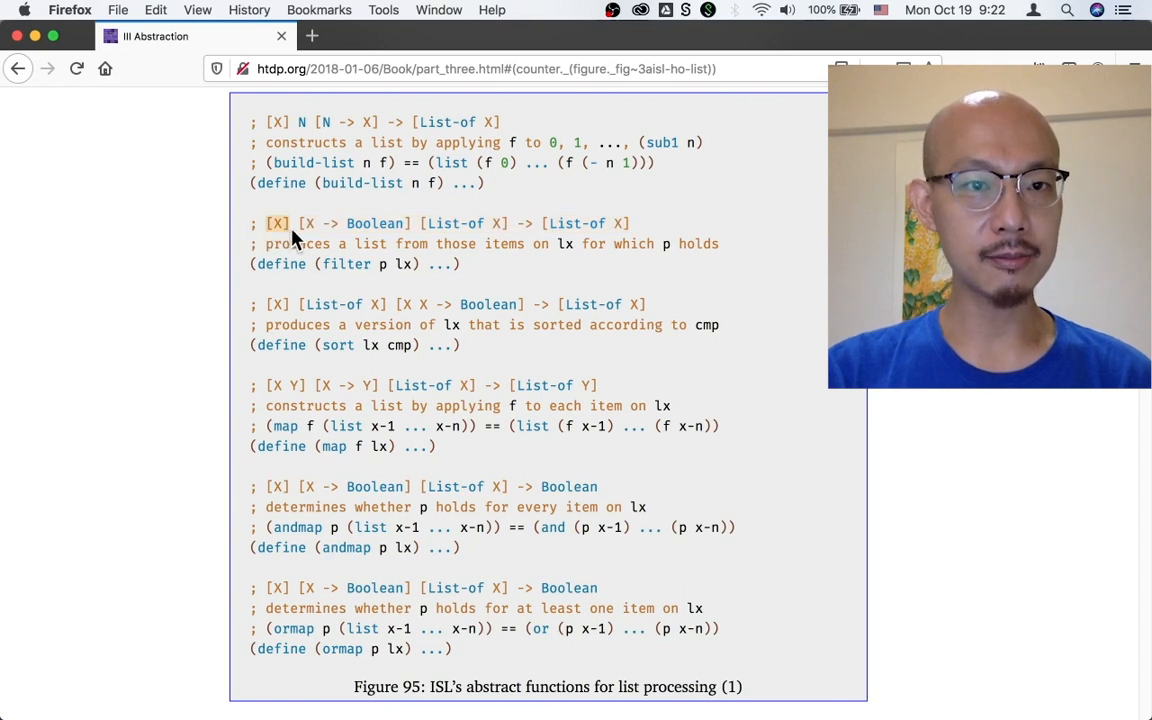
drag(266, 224, 410, 224)
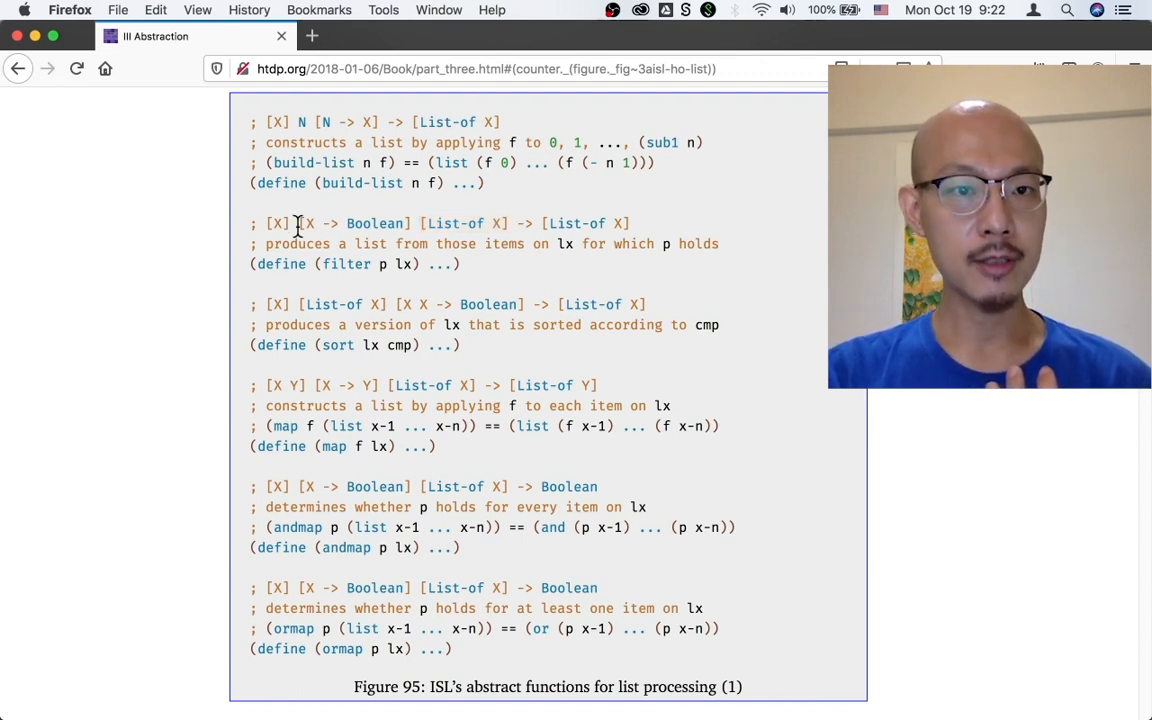
drag(300, 224, 412, 224)
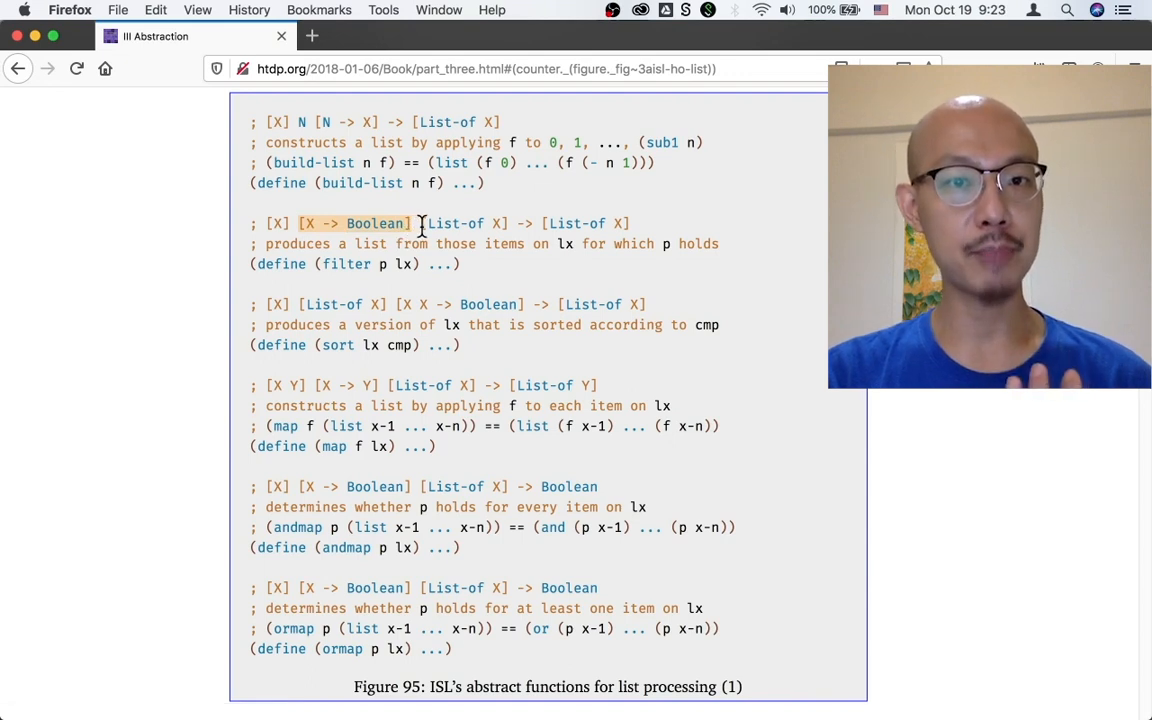
drag(420, 224, 508, 224)
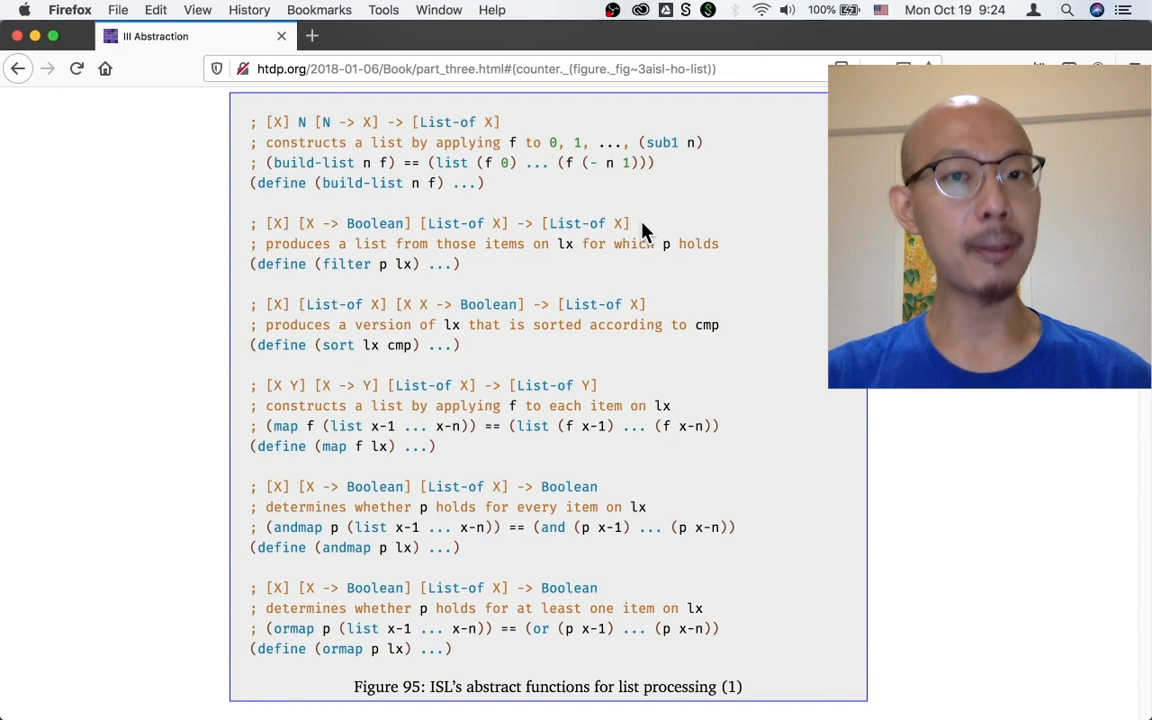
Highlight the whole filter signature line, [X] through the resulting [List-of X].
double_click(440, 224)
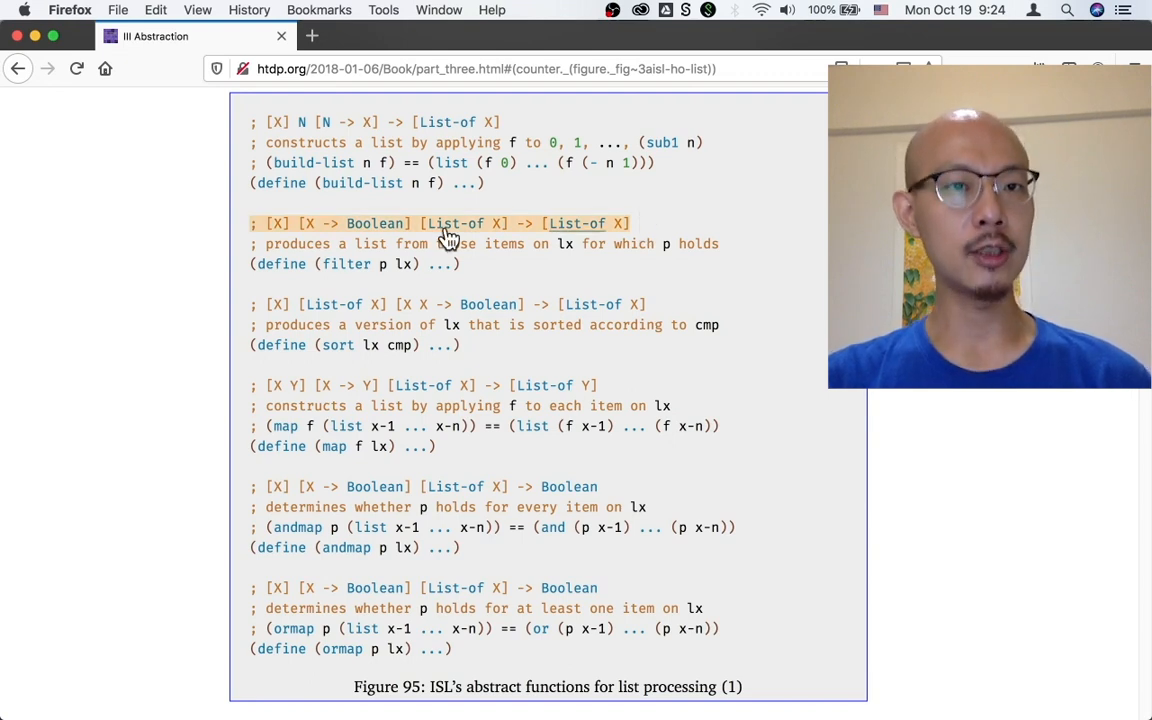